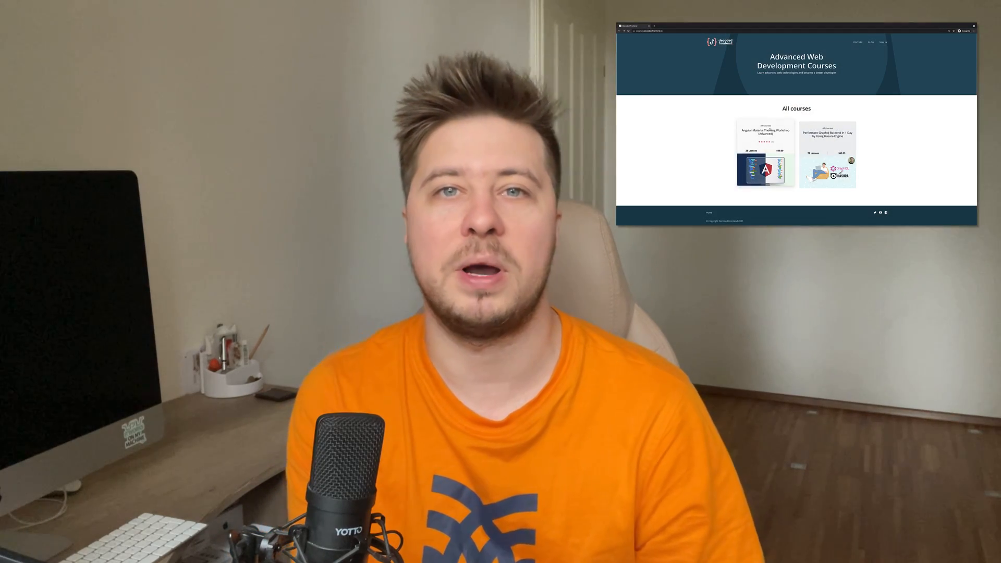
# Open the Performant Graphql Backend course page and scroll to its Bonus material and 20%-off coupon.
pyautogui.click(764, 153)
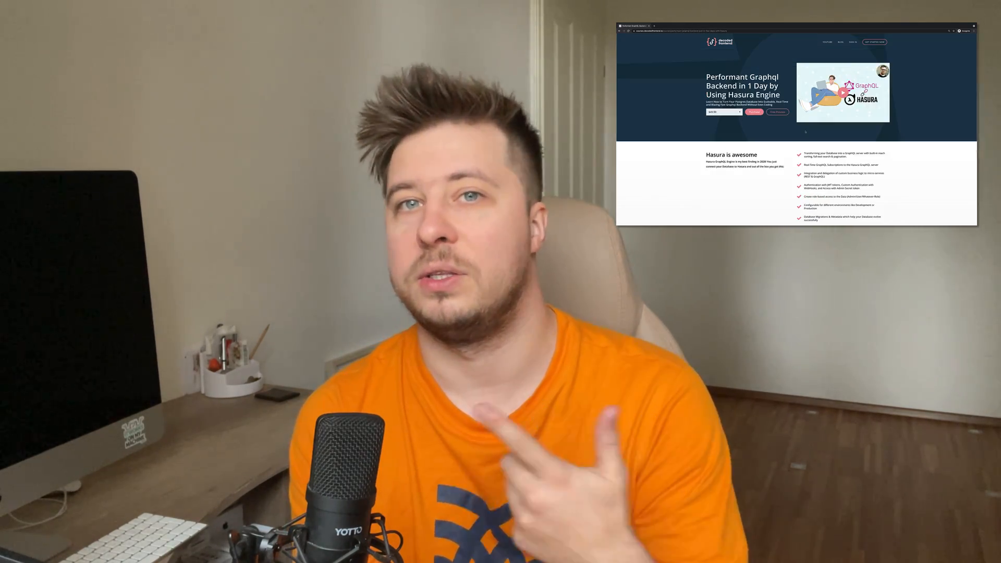
pyautogui.scroll(-3)
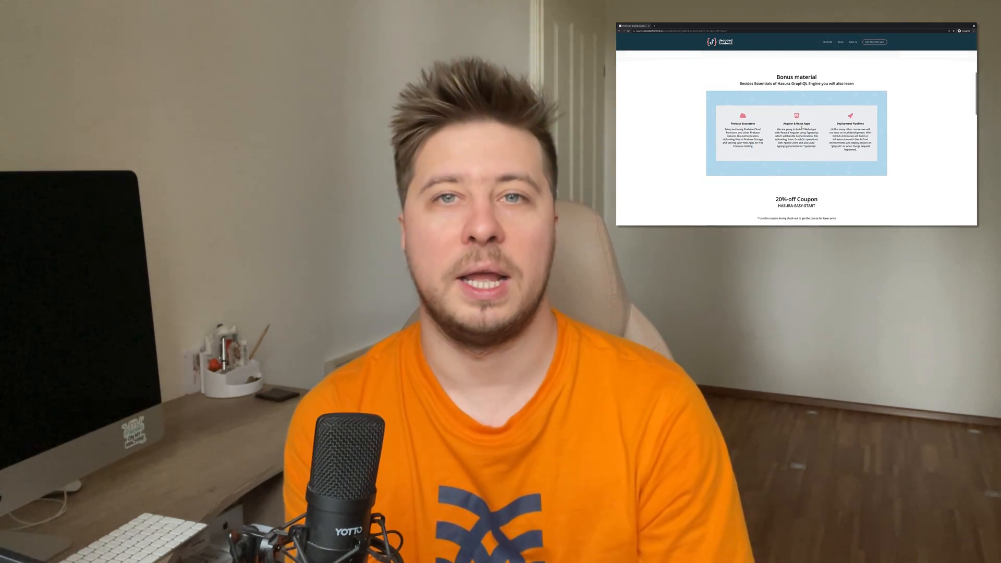